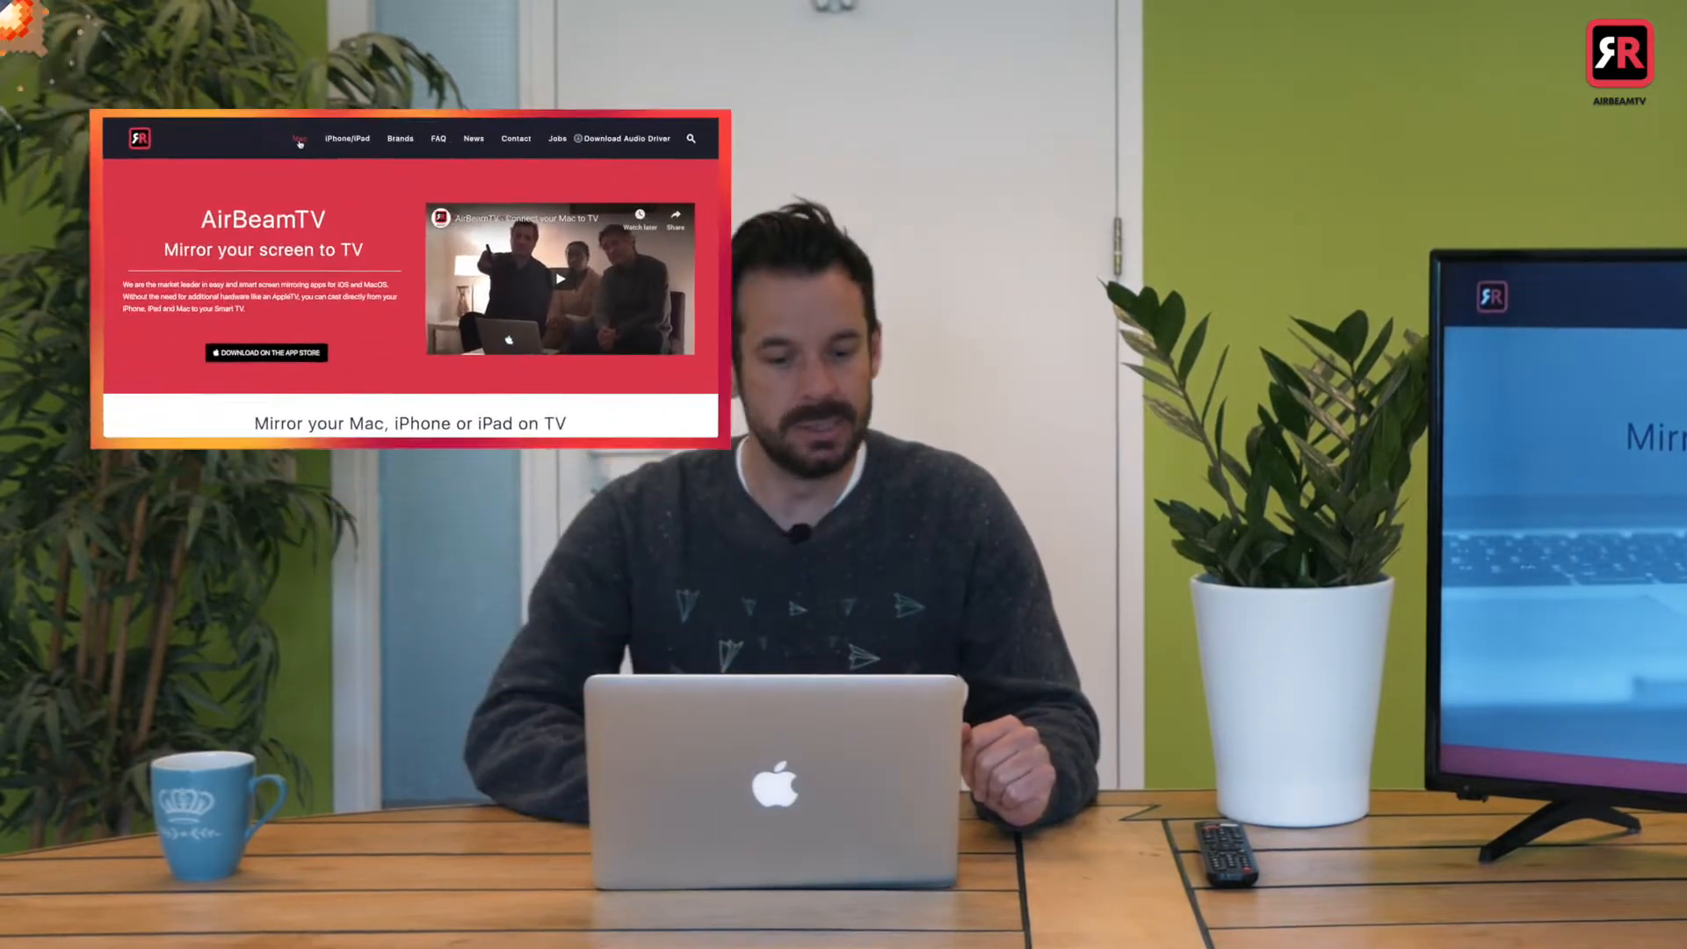
Go to the Mac apps section and pick the Hisense logo from the brand list
{"action": "left_click", "coordinate": [330, 138]}
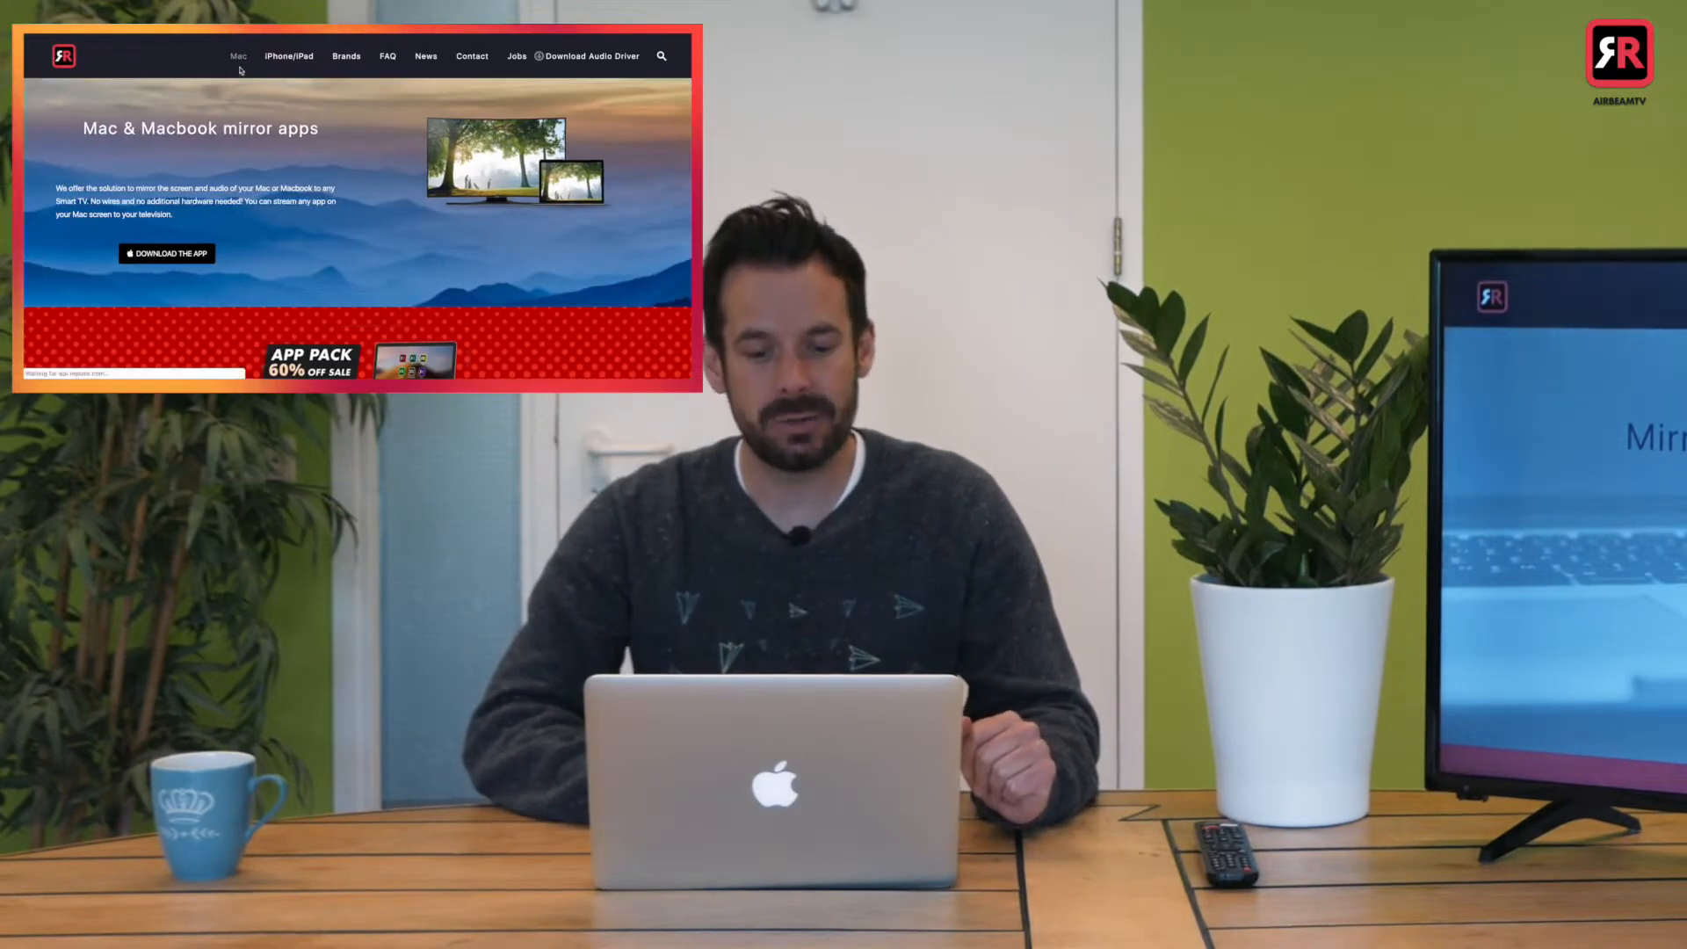
{"action": "scroll", "scroll_direction": "down", "scroll_amount": 3}
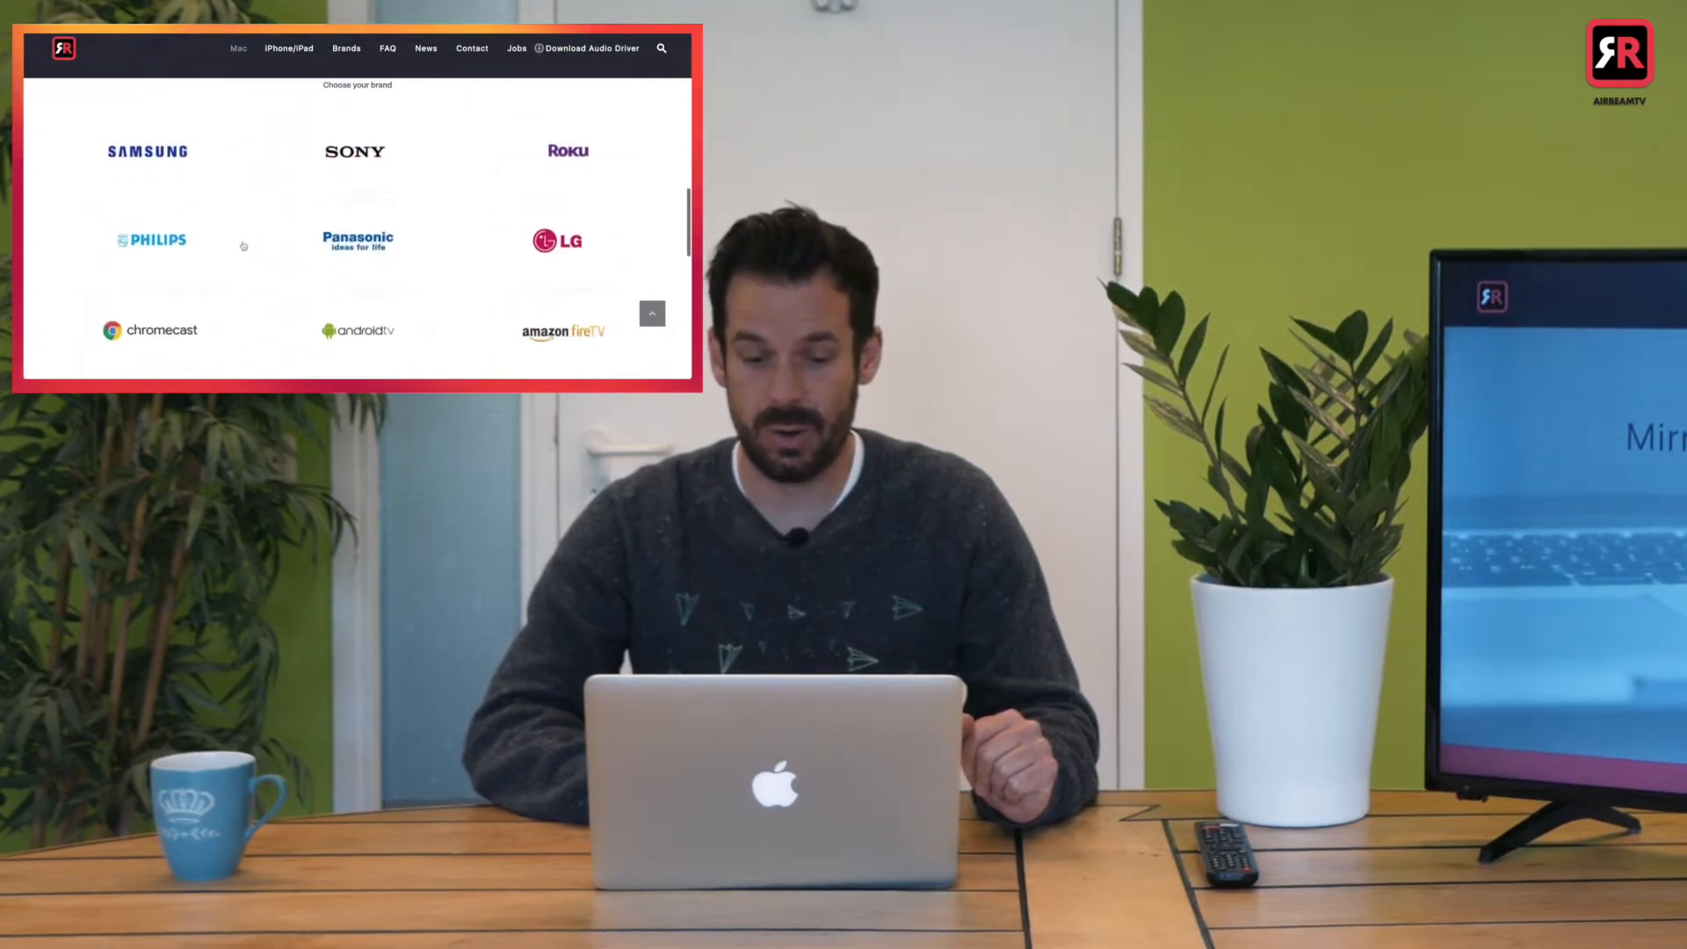
{"action": "scroll", "scroll_direction": "down", "scroll_amount": 3}
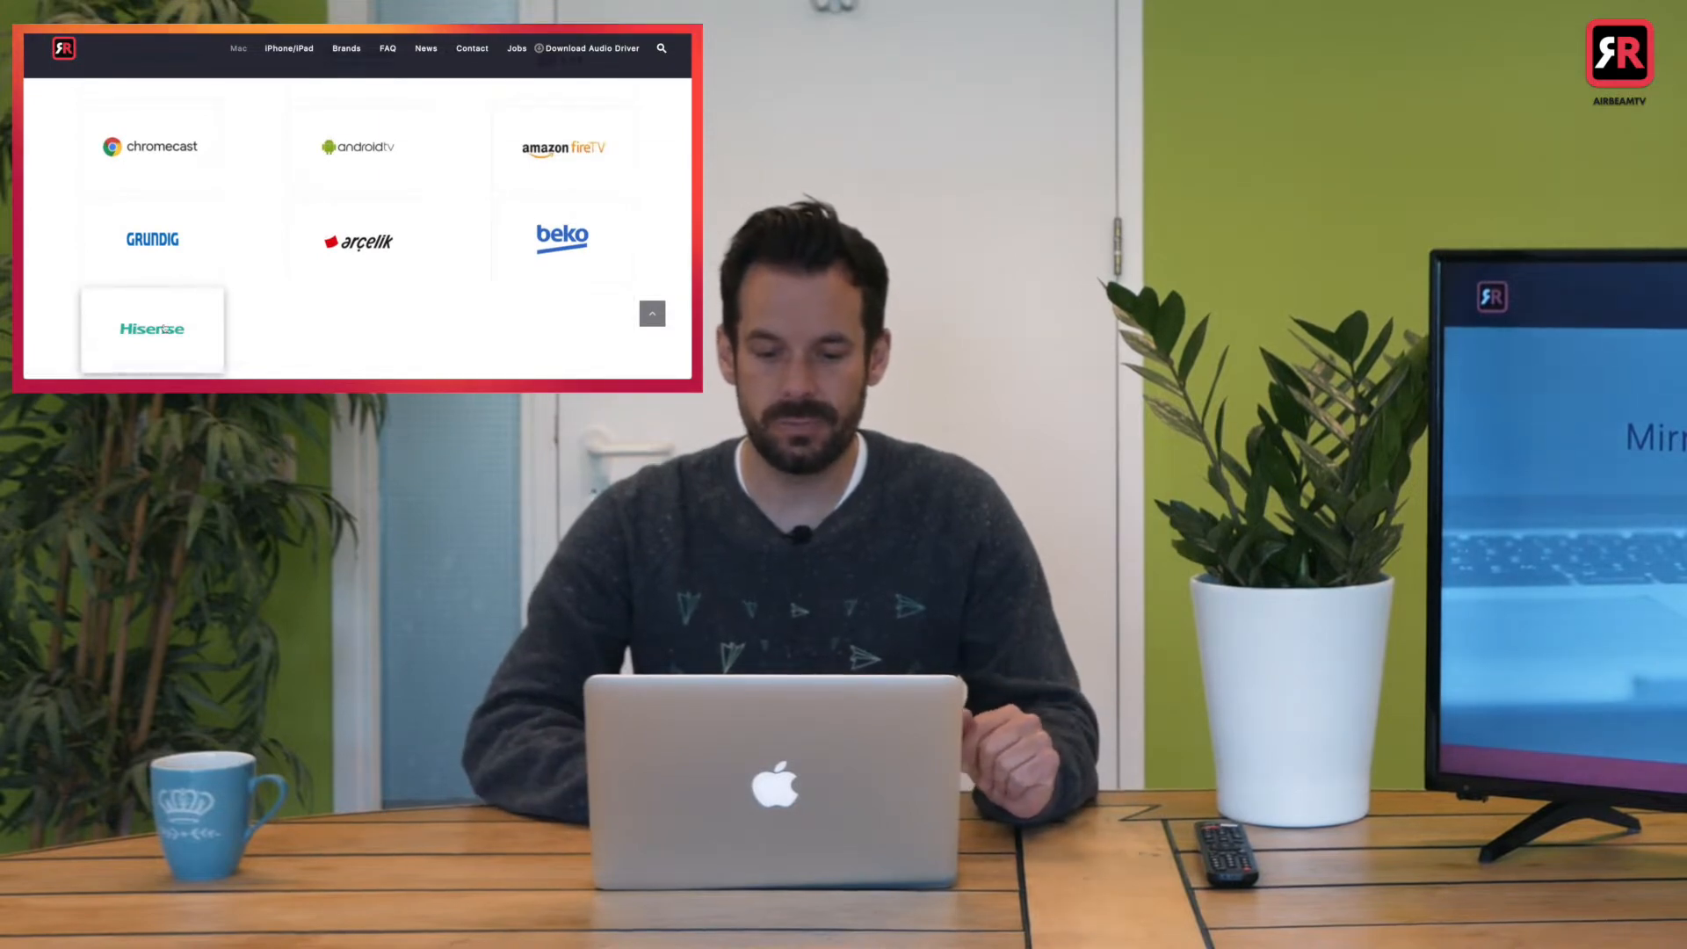
{"action": "left_click", "coordinate": [152, 330]}
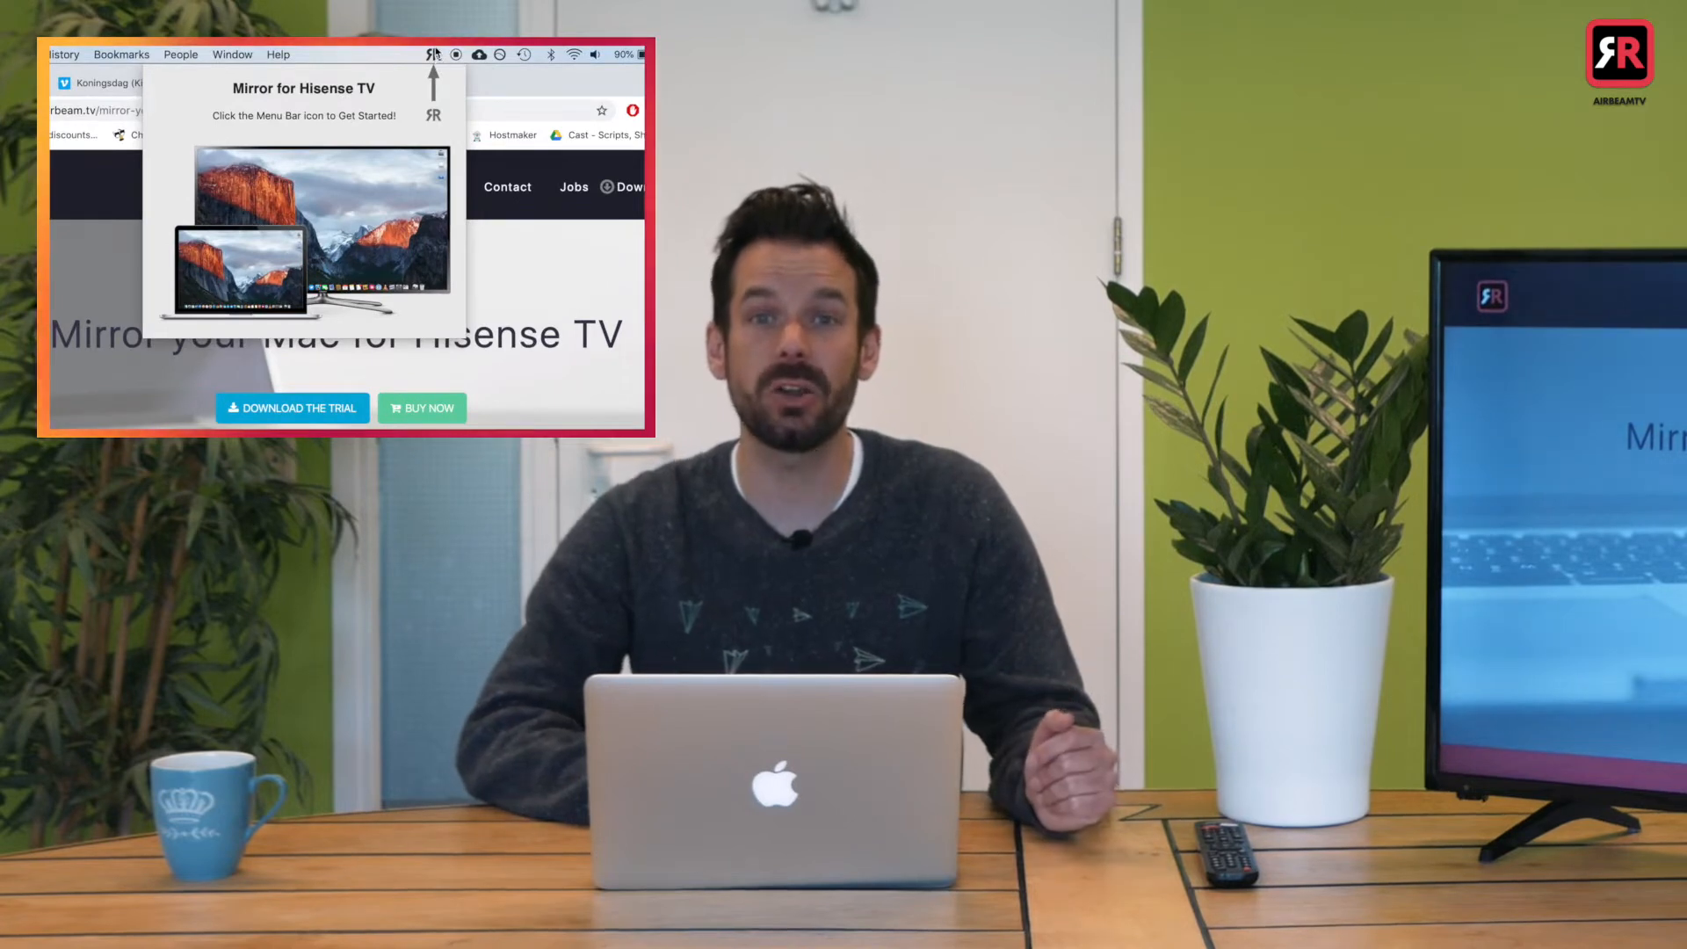
Open the AirBeamTV menu bar panel showing the Install the Audio Driver prompt
{"action": "left_click", "coordinate": [433, 54]}
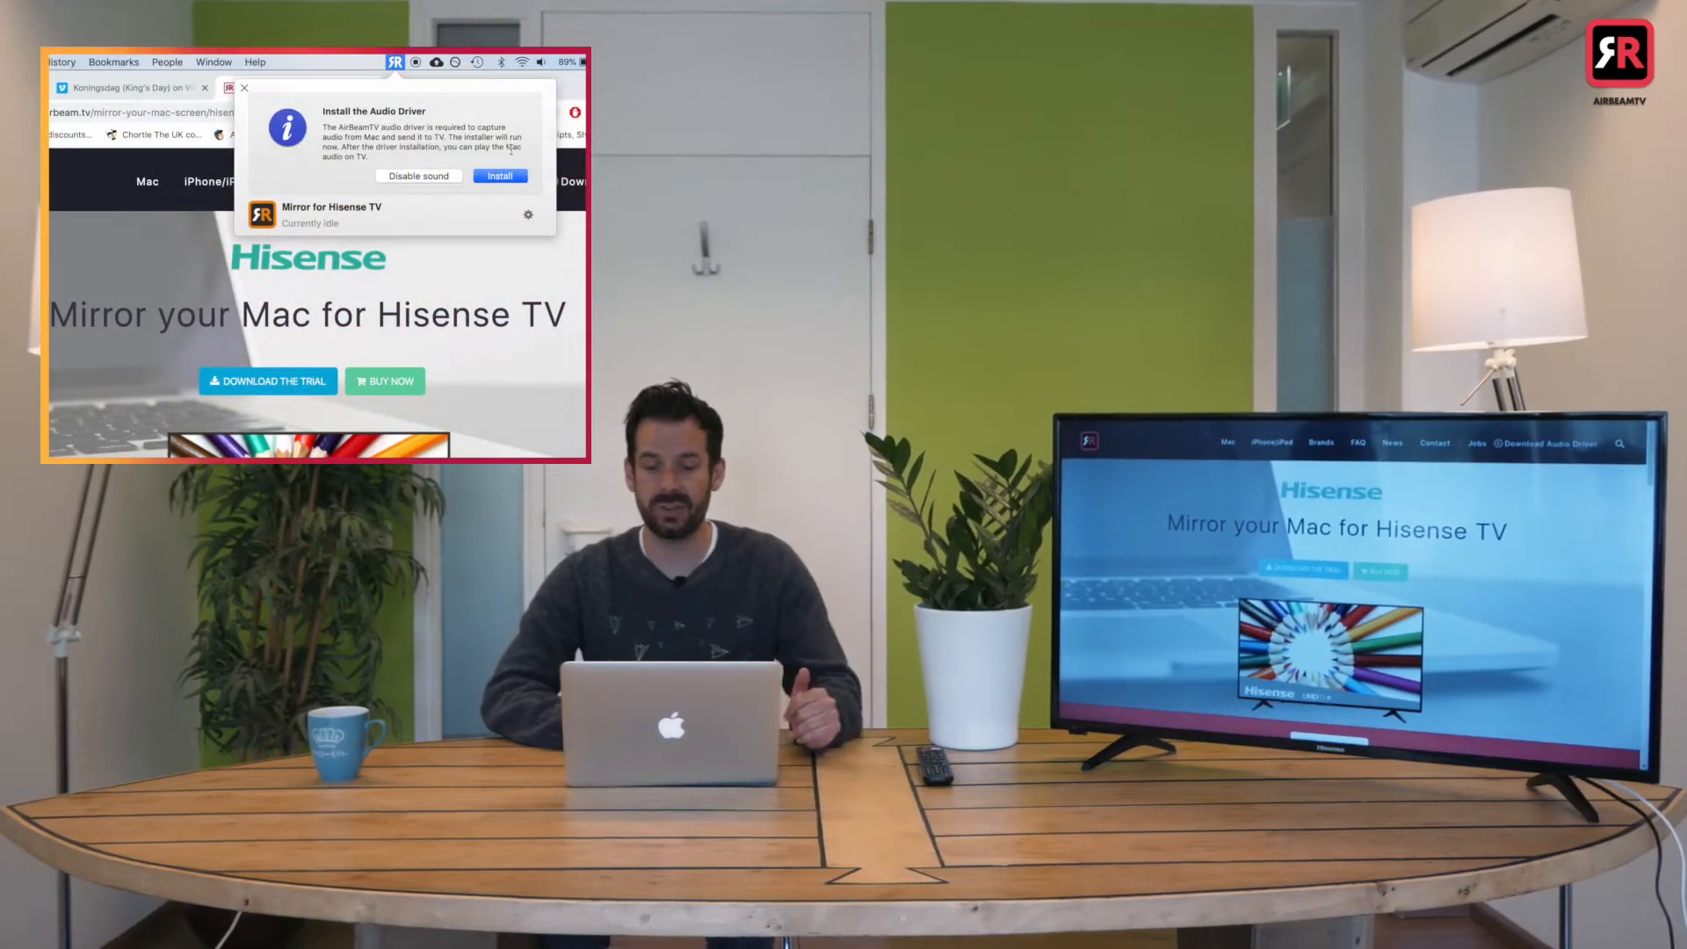
Run the audio driver installer through introduction and install-for-all-users, then approve installation
{"action": "left_click", "coordinate": [499, 176]}
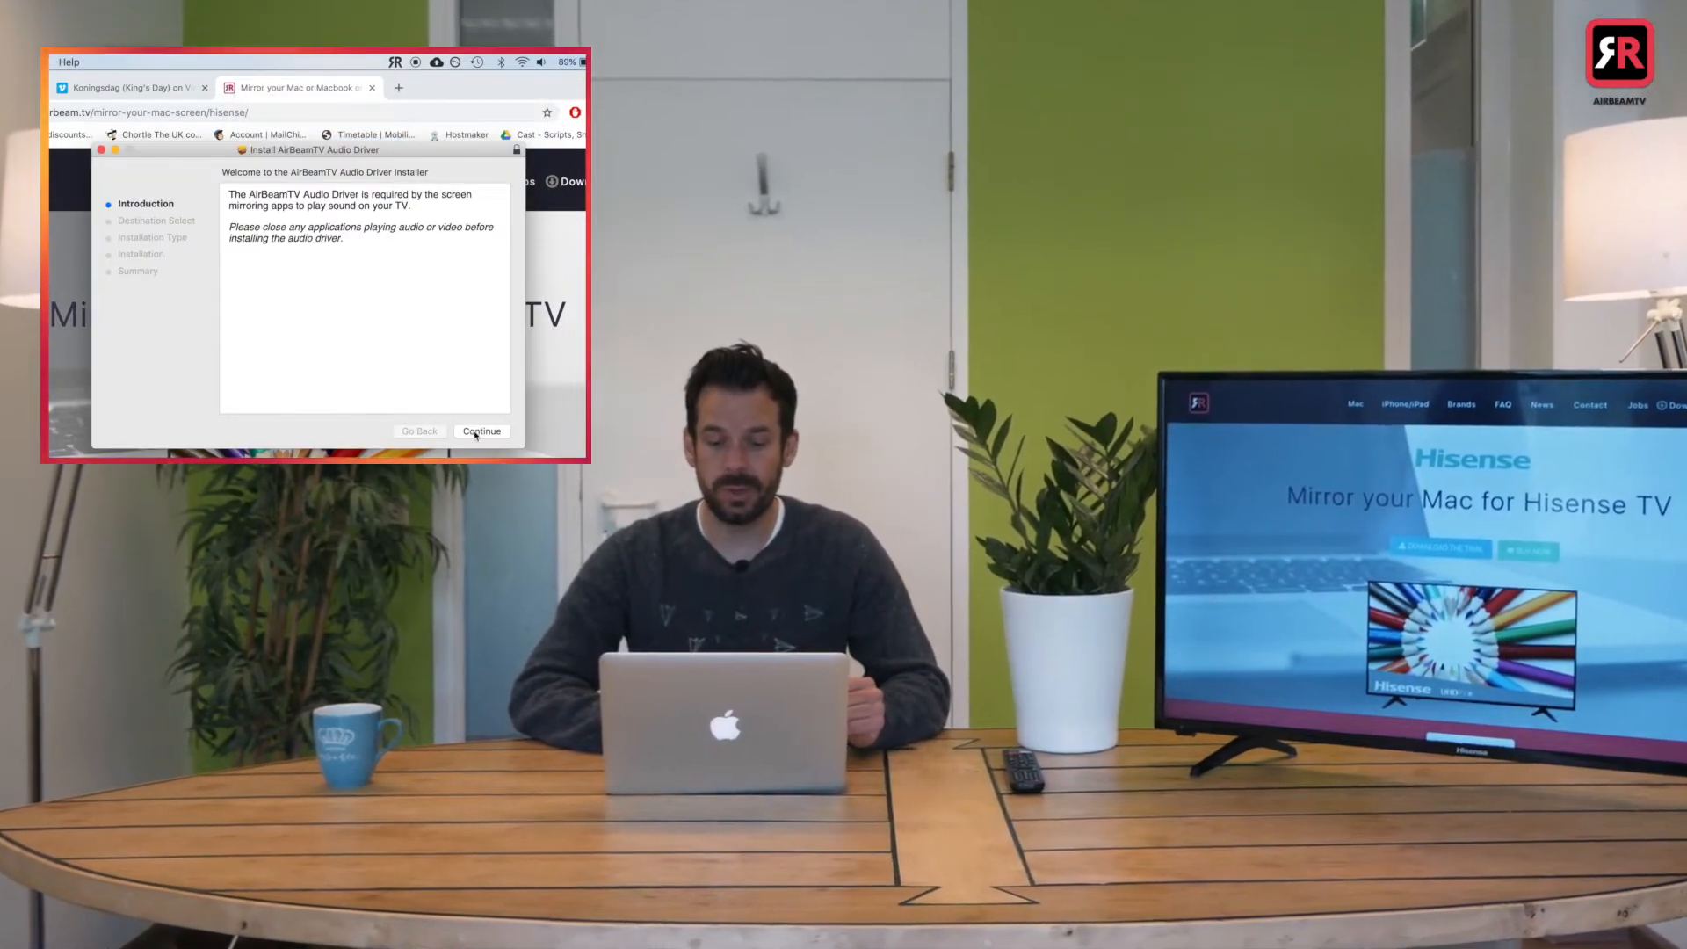
{"action": "left_click", "coordinate": [480, 431]}
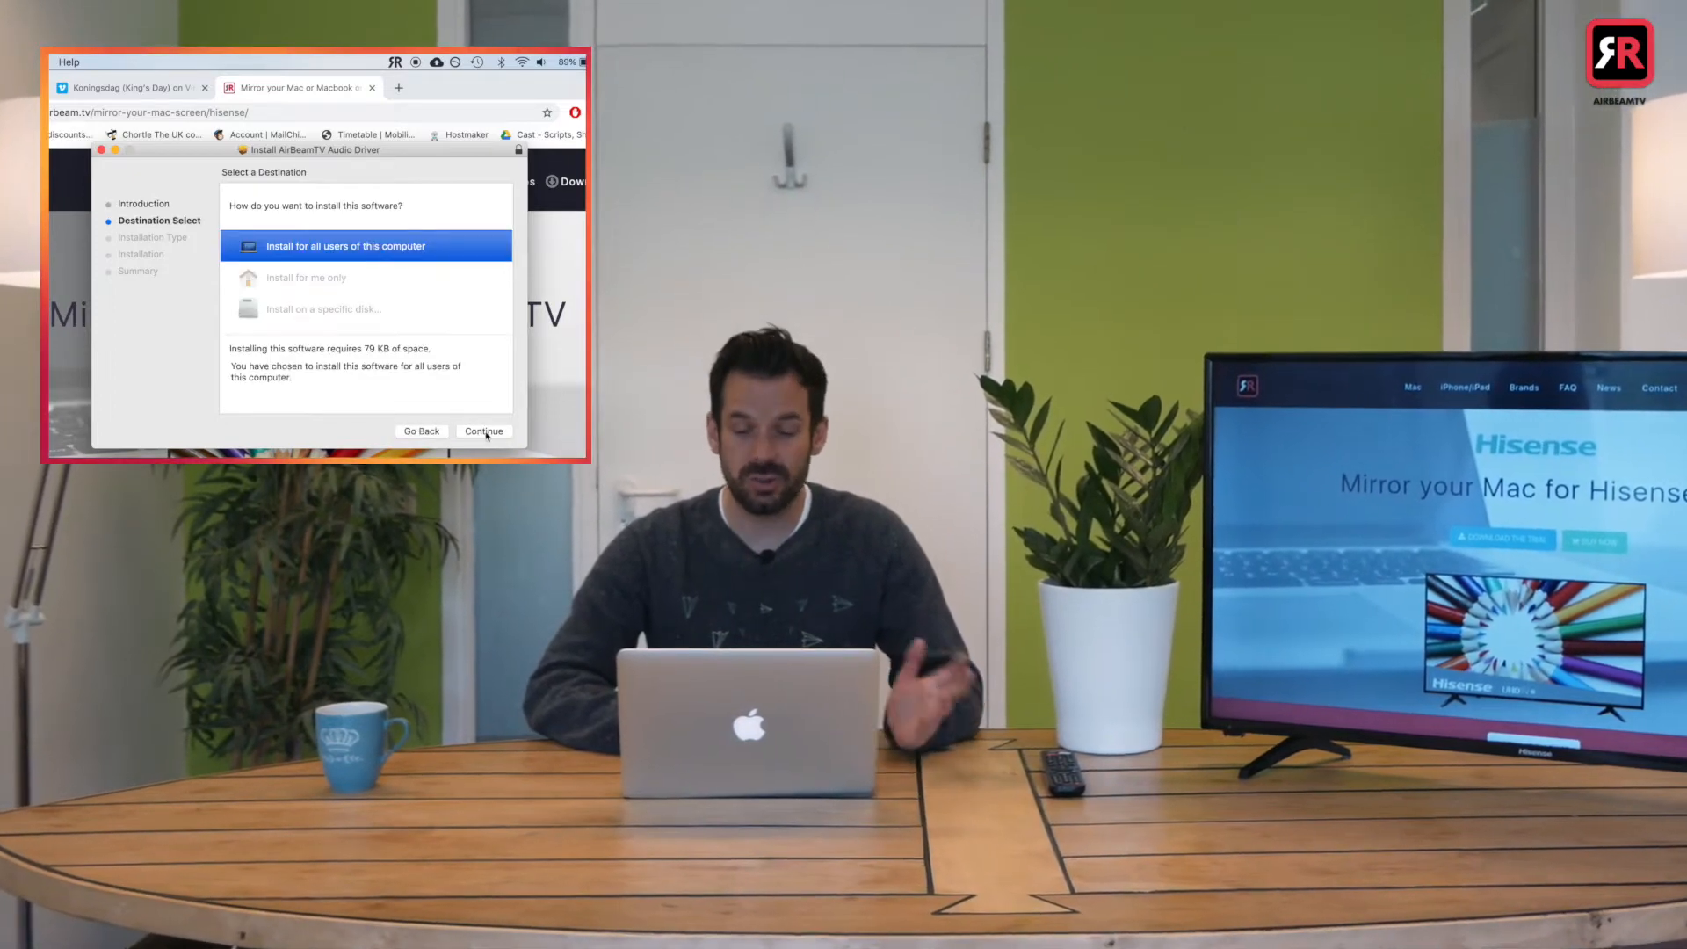
{"action": "left_click", "coordinate": [483, 431]}
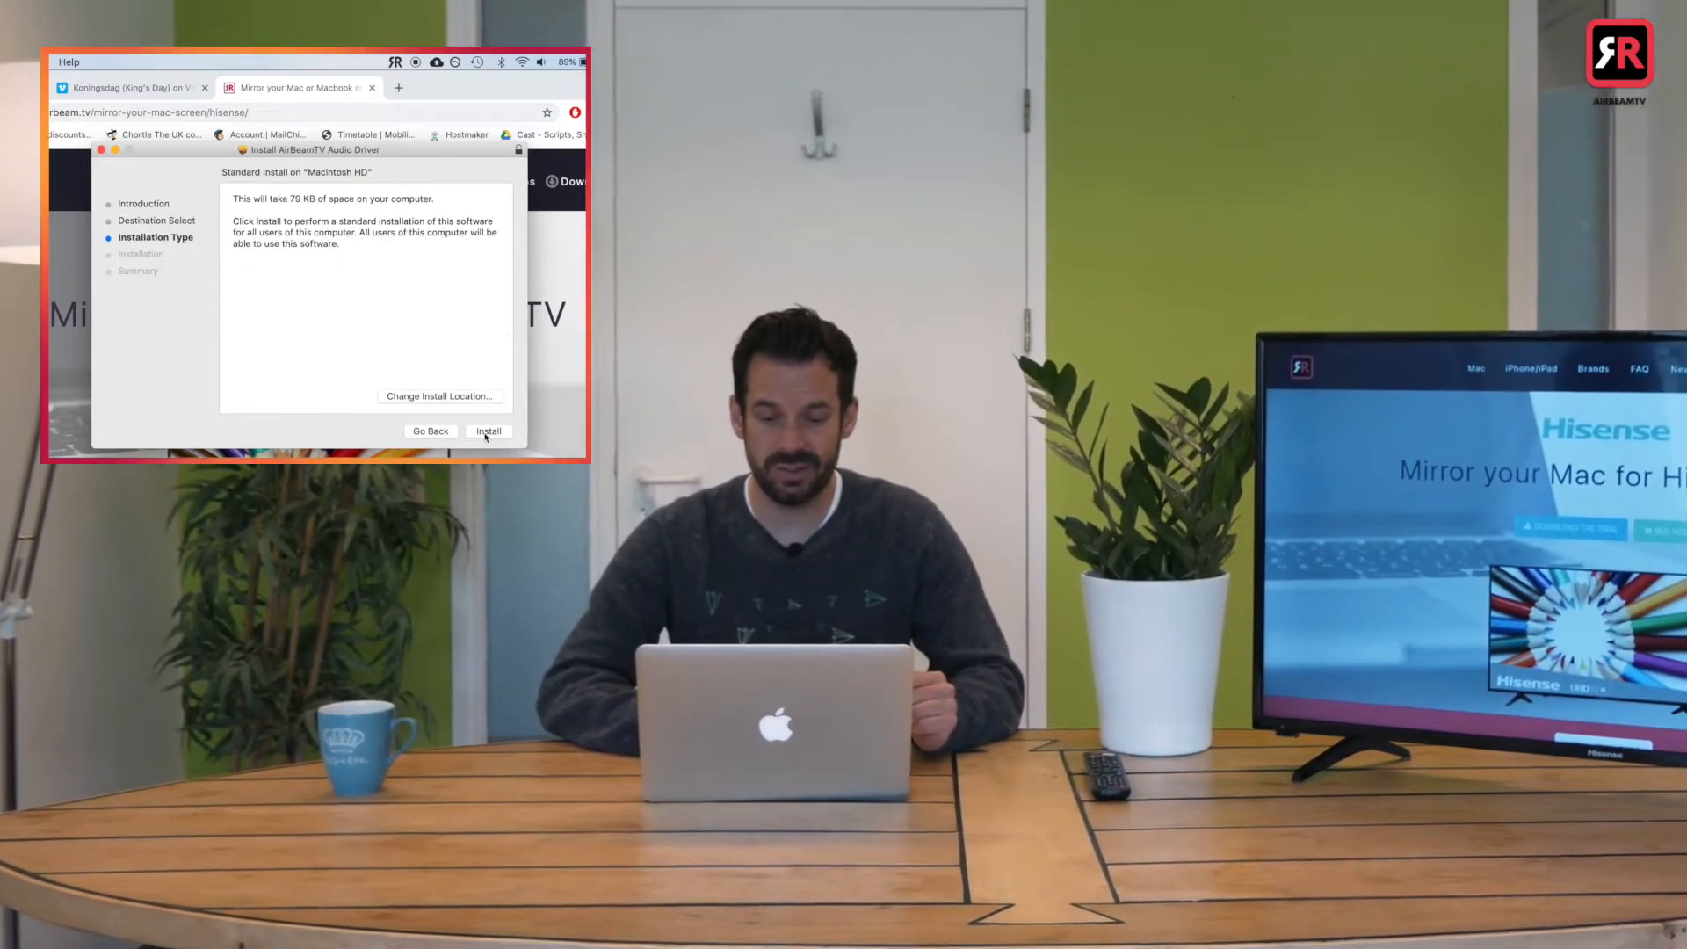
{"action": "left_click", "coordinate": [488, 430]}
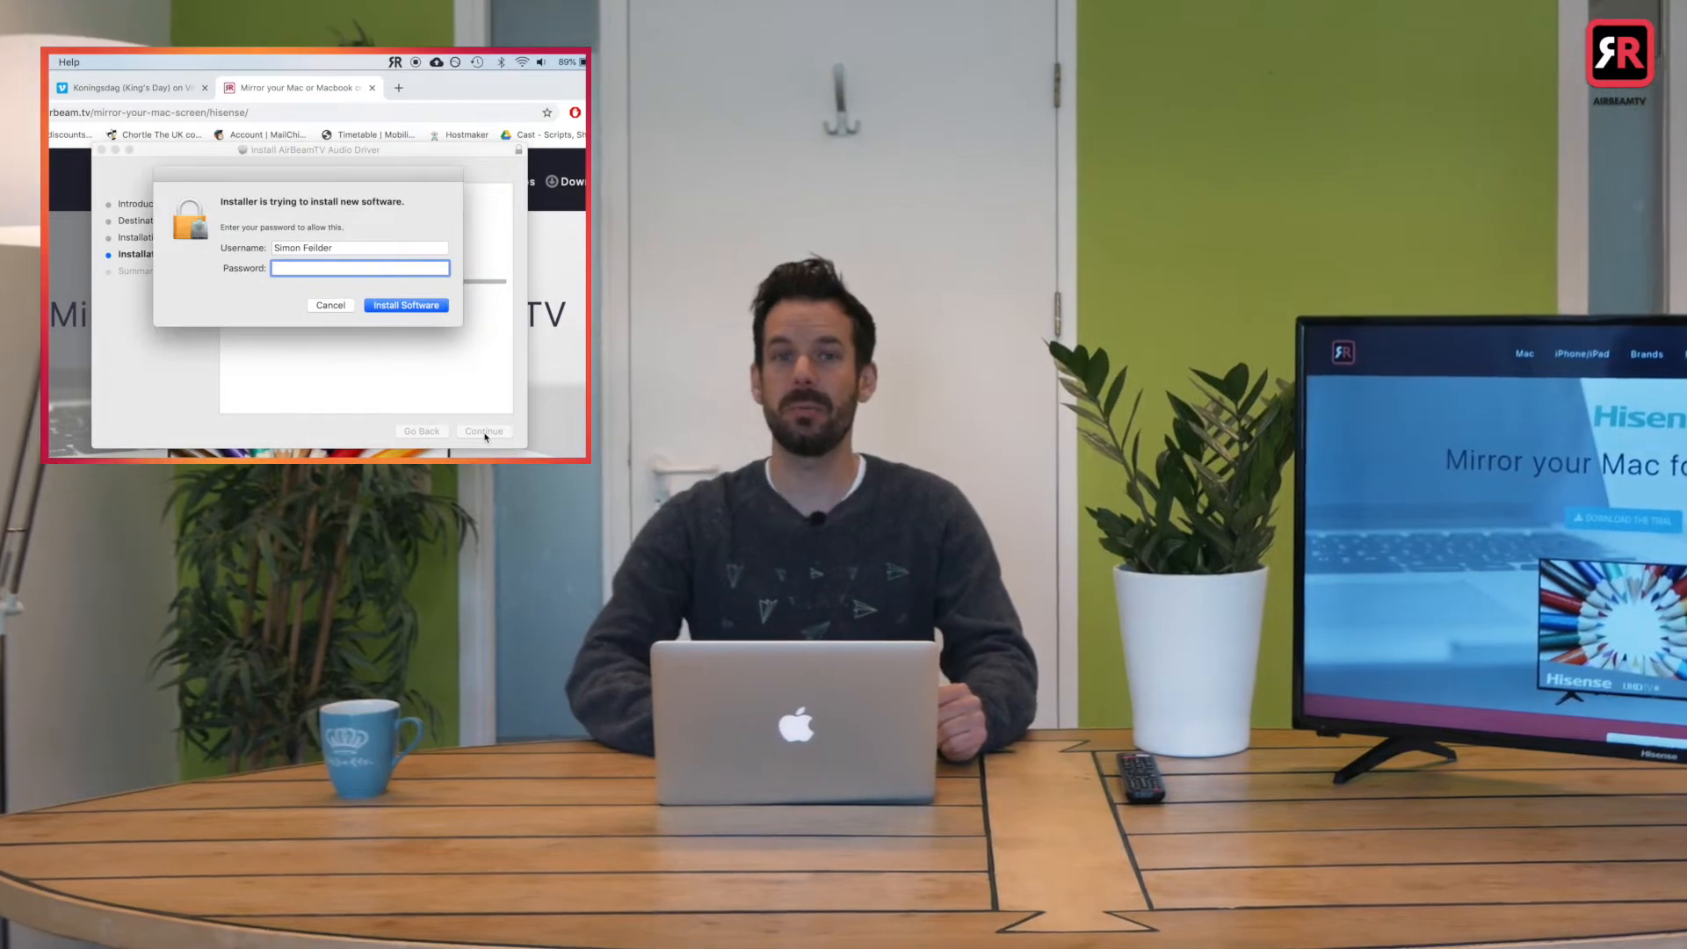
{"action": "left_click", "coordinate": [406, 305]}
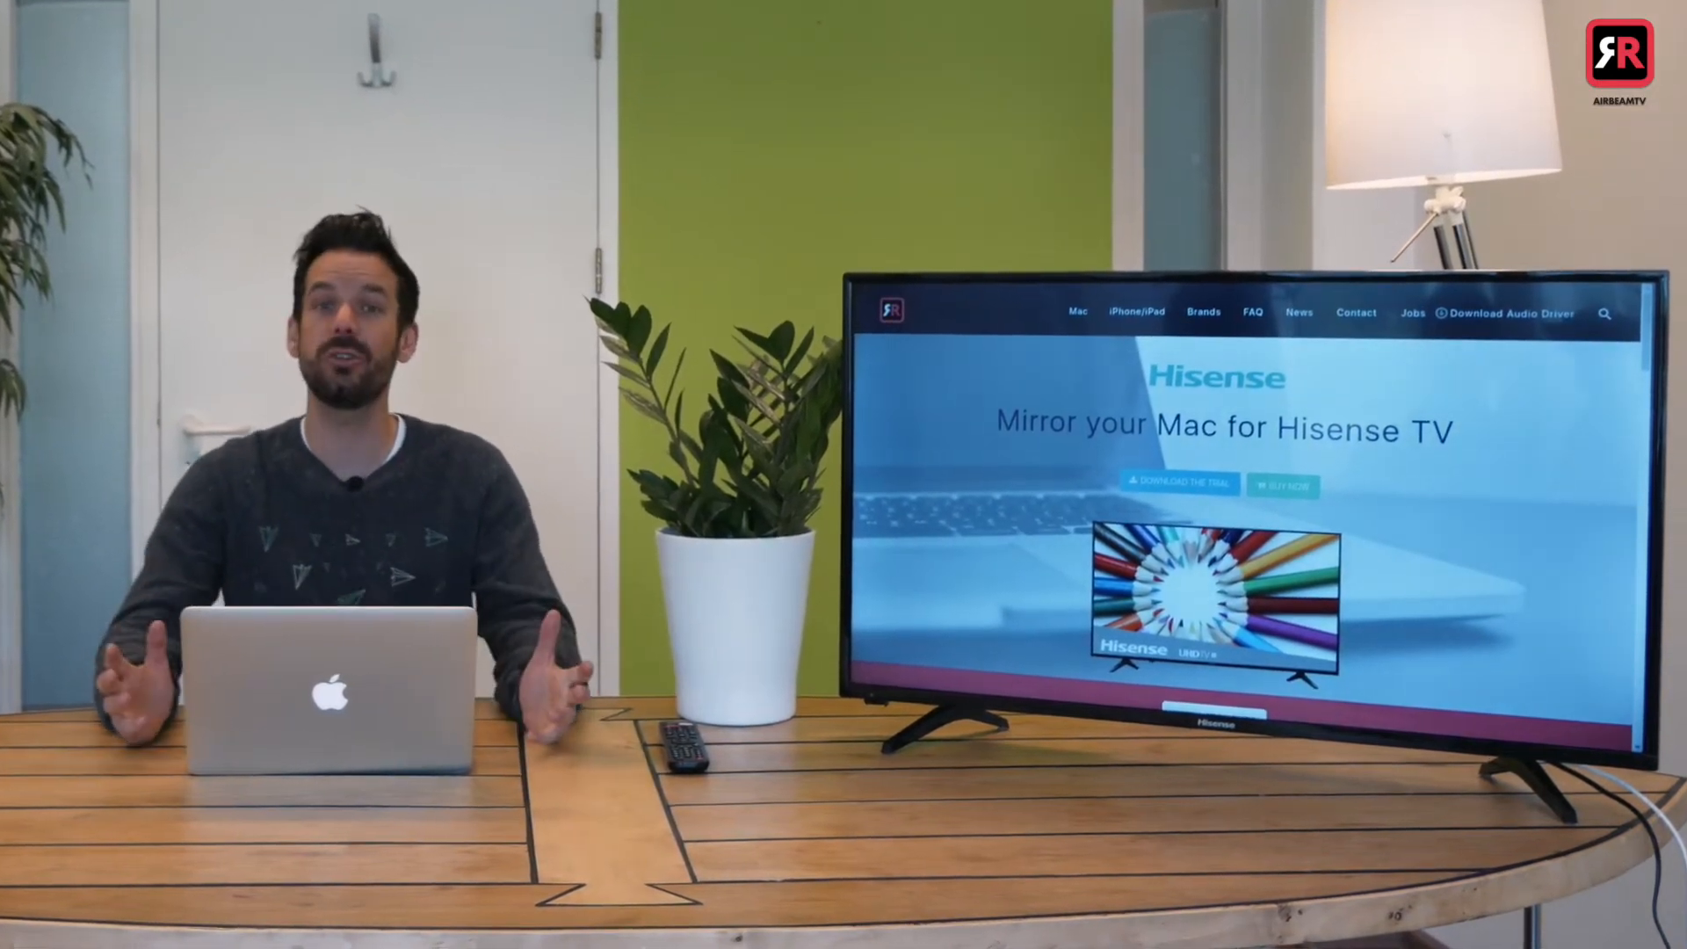
{"action": "left_click", "coordinate": [263, 35]}
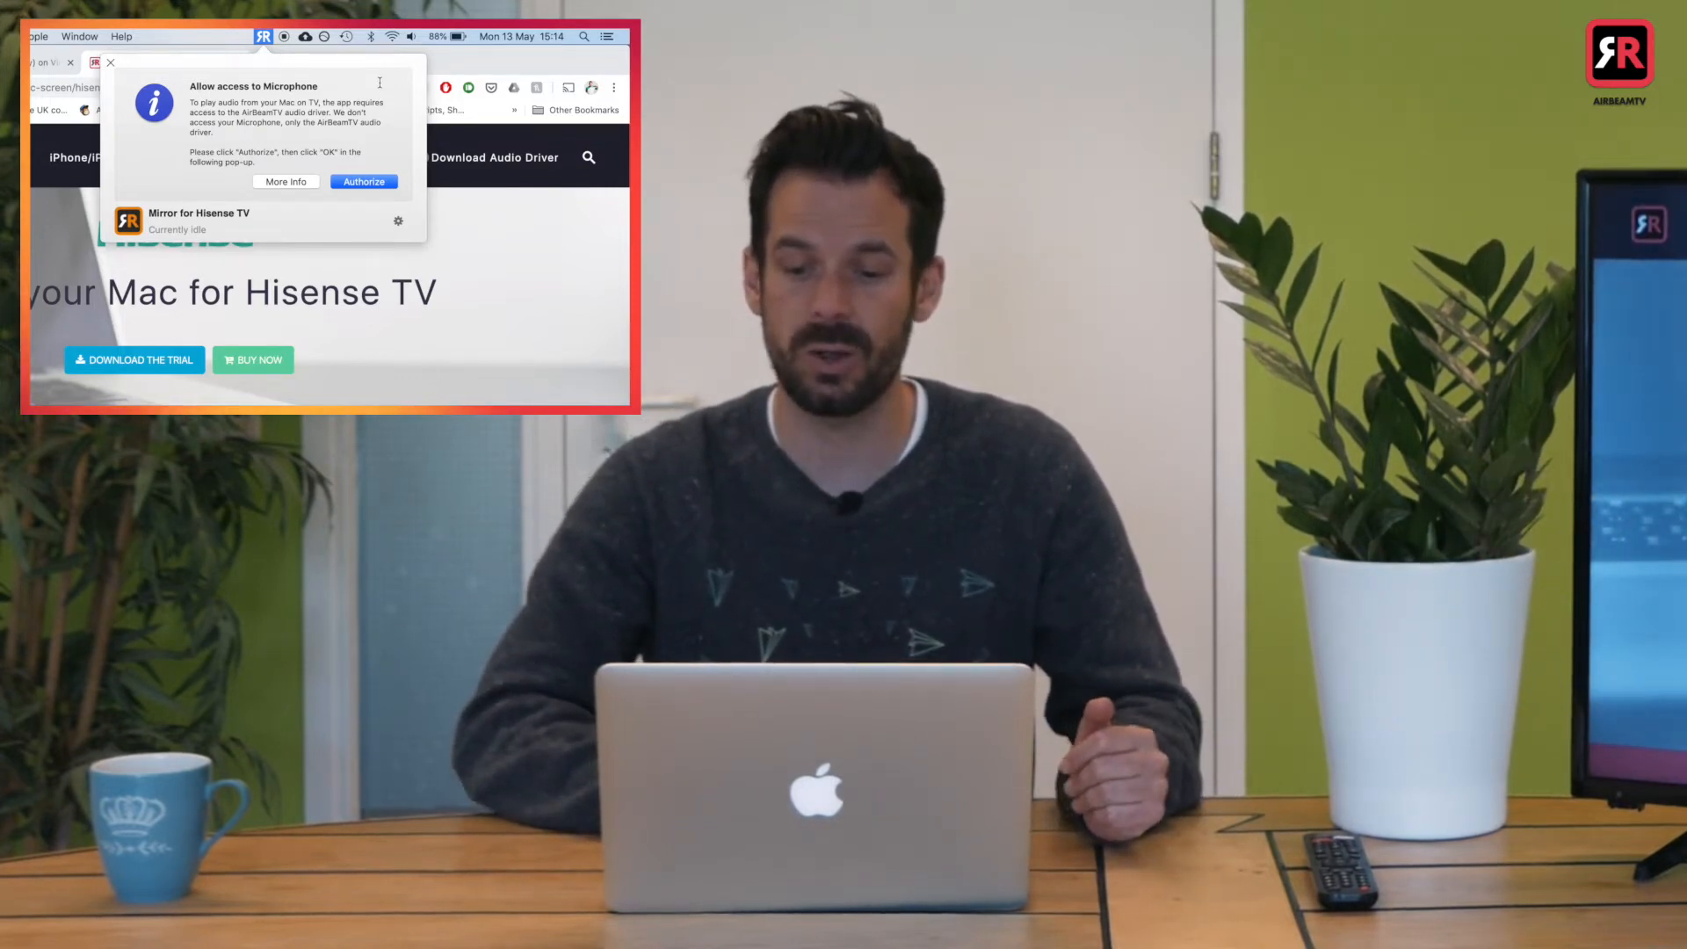
Authorize microphone access and confirm OK in the macOS permission pop-up
{"action": "left_click", "coordinate": [363, 181]}
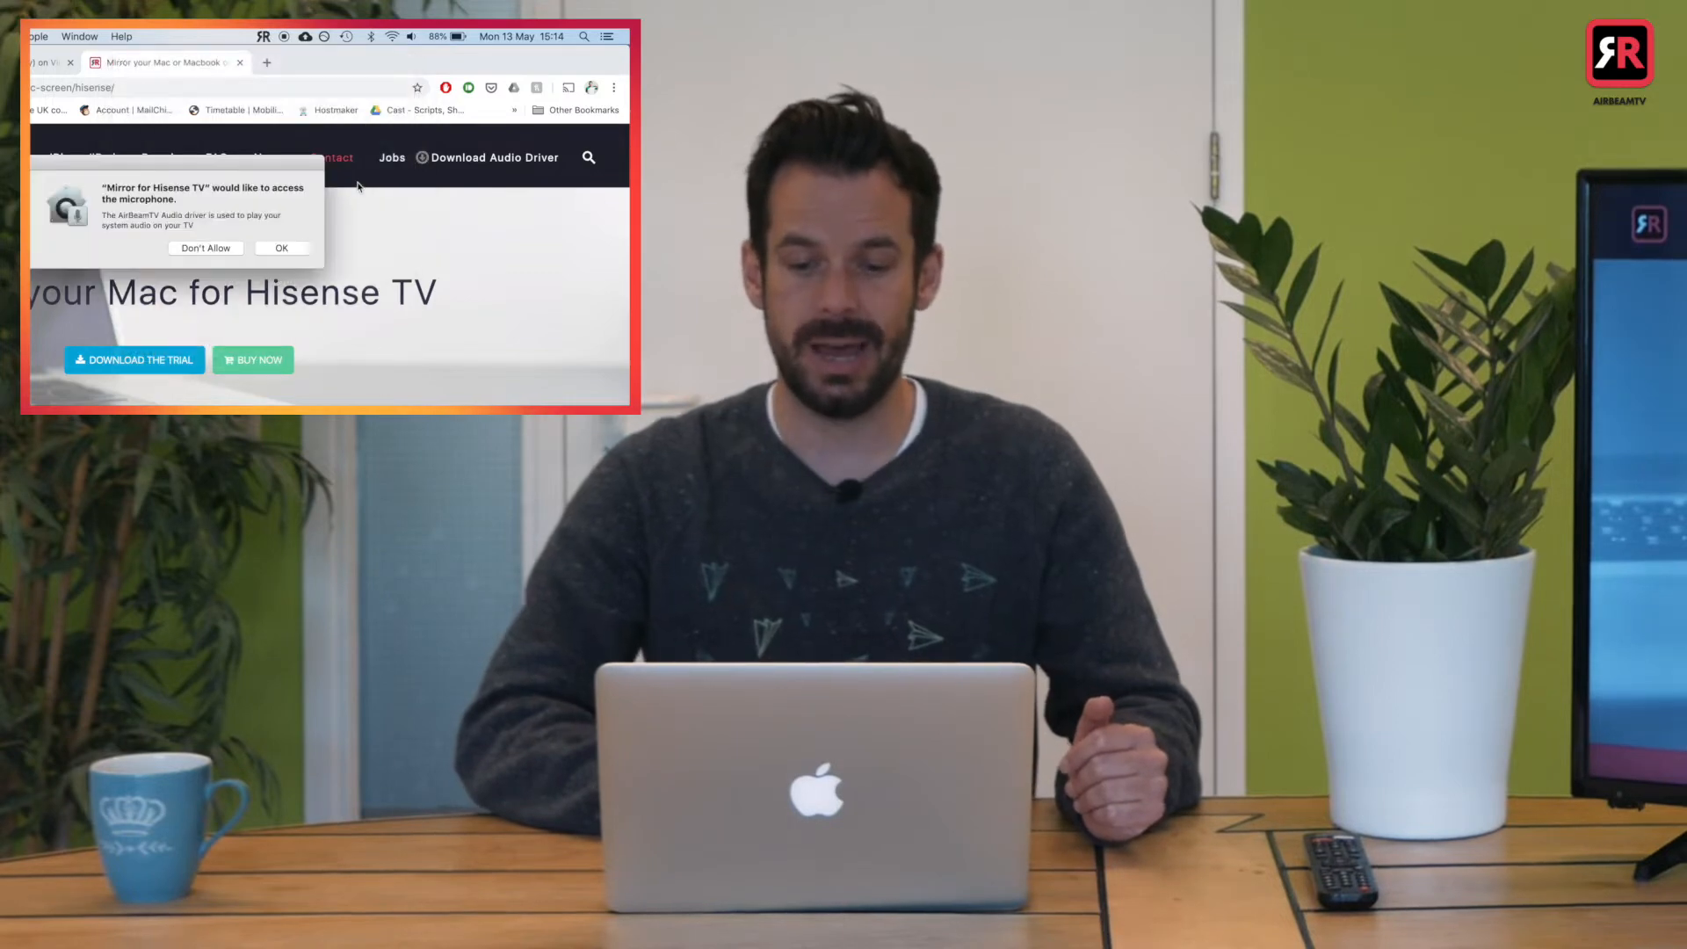
{"action": "left_click", "coordinate": [282, 248]}
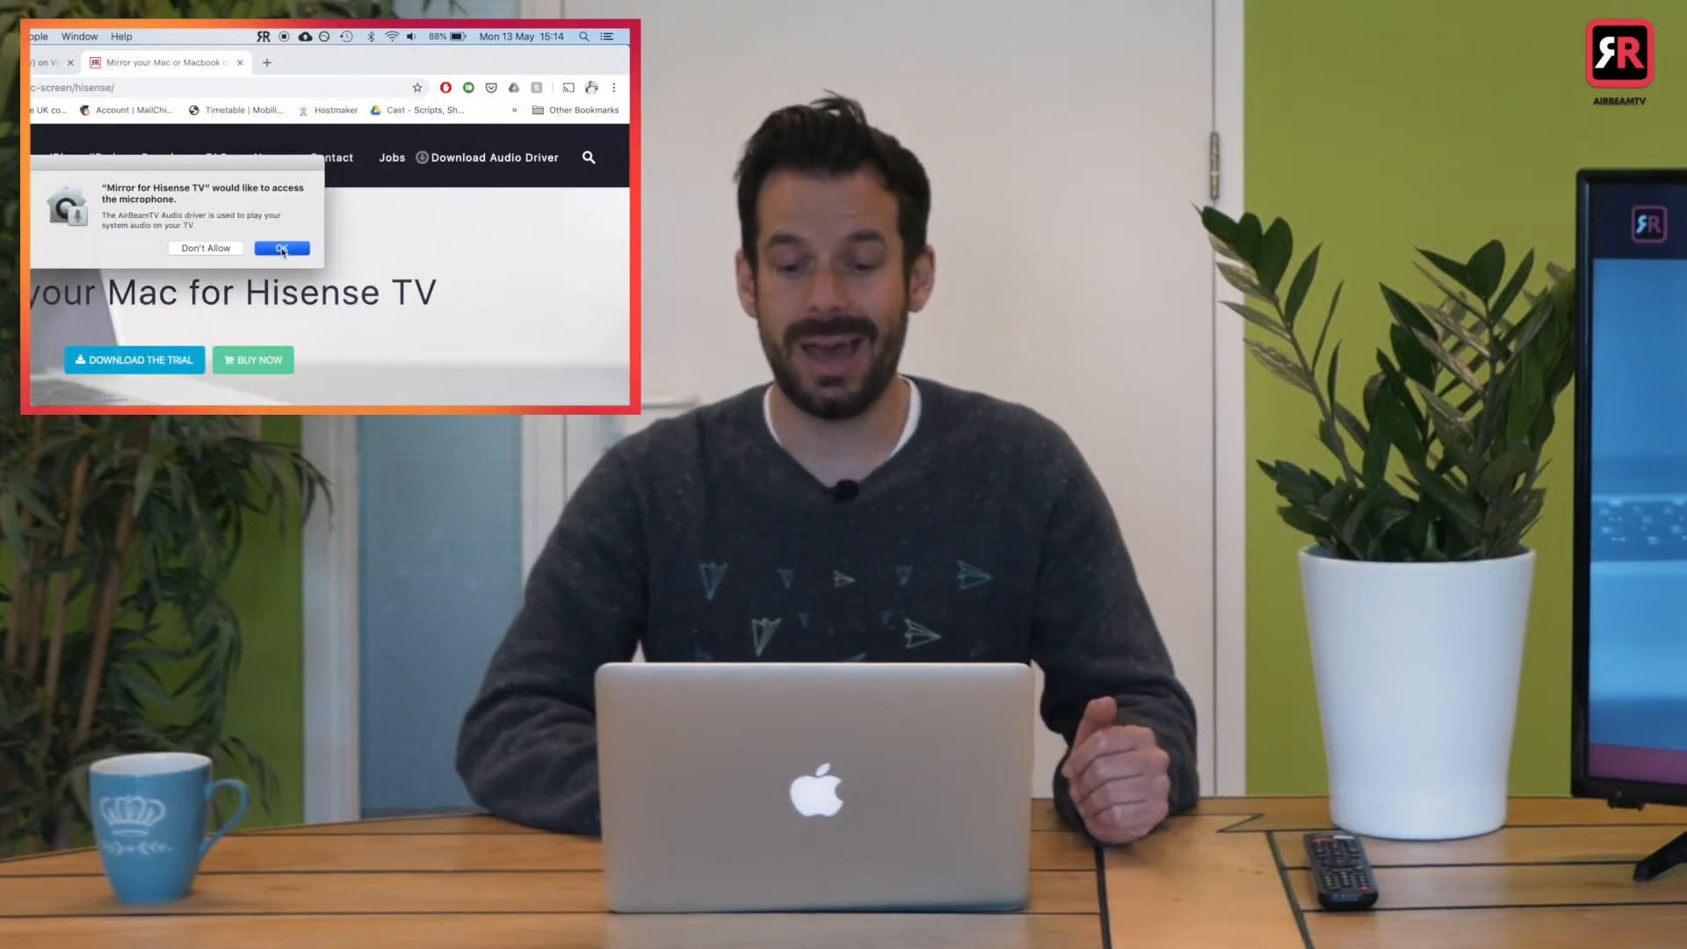
{"action": "left_click", "coordinate": [283, 249]}
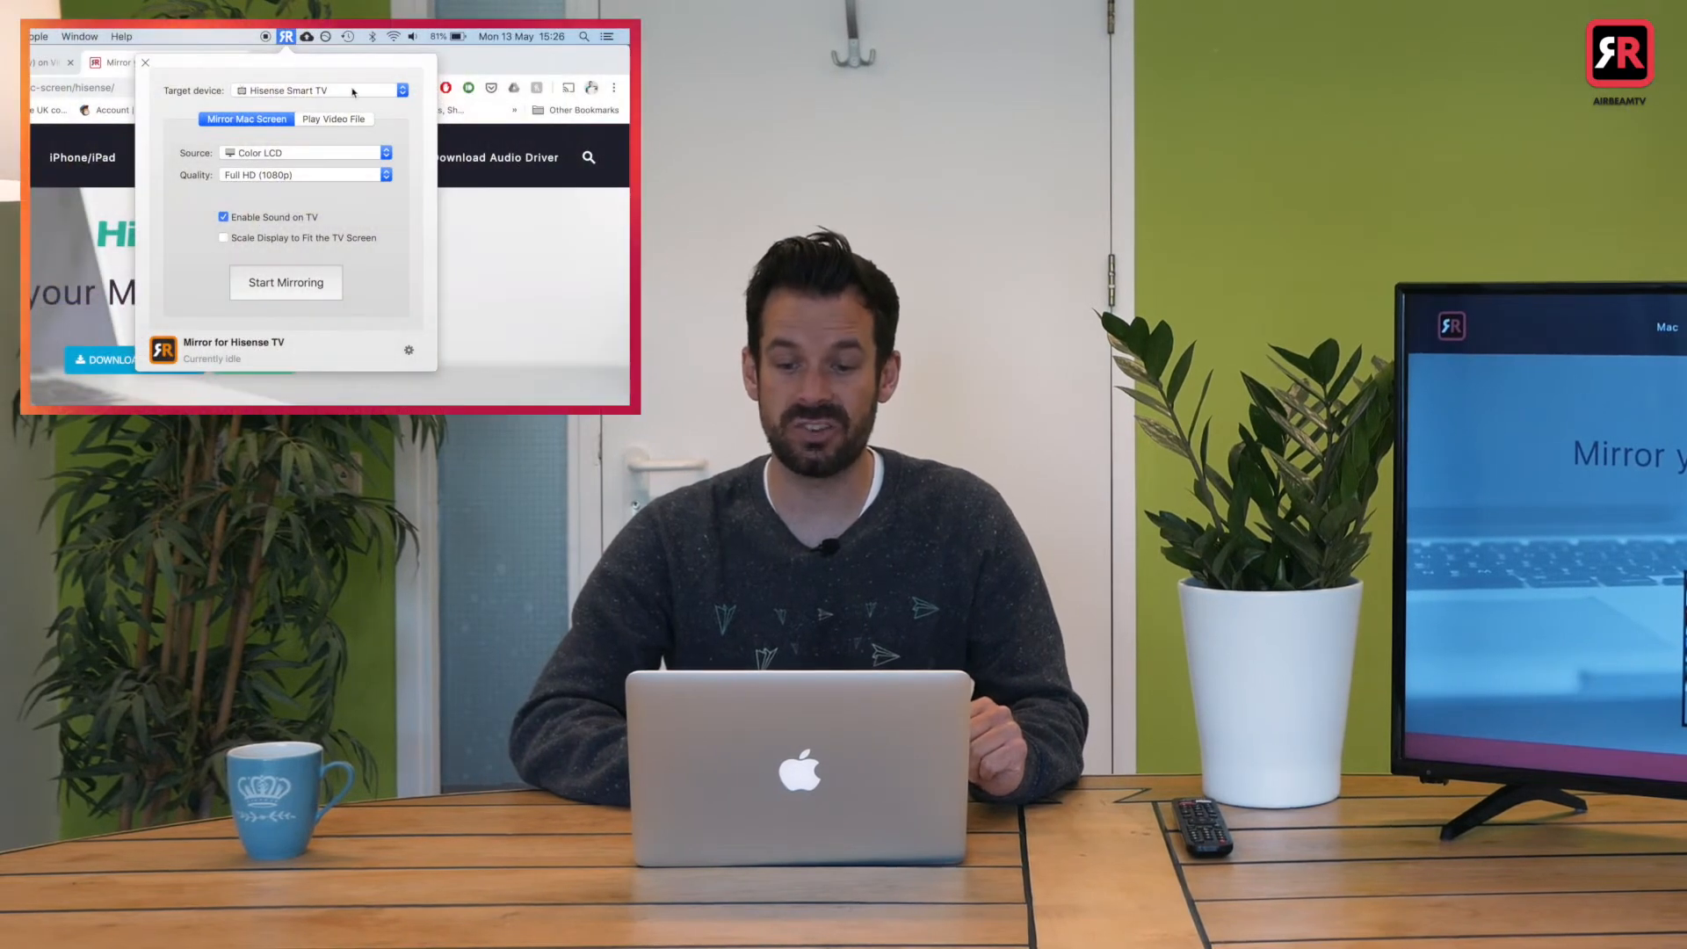
Select Hisense Smart TV as target device and start mirroring with sound enabled
{"action": "left_click", "coordinate": [312, 89]}
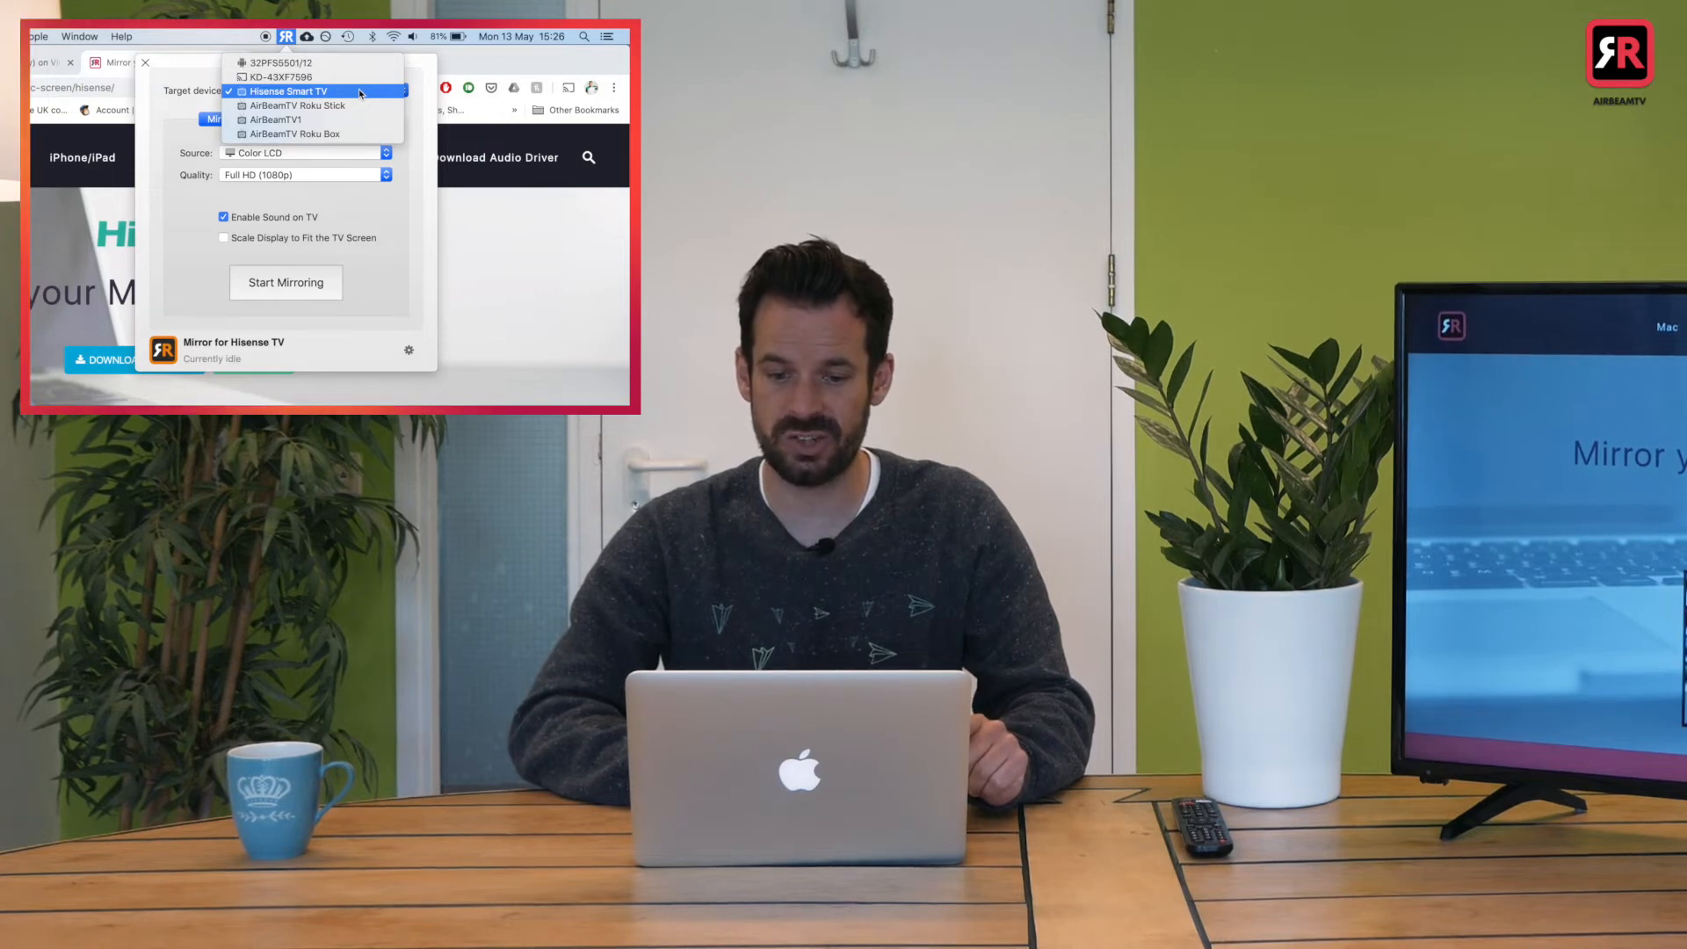
{"action": "left_click", "coordinate": [288, 91]}
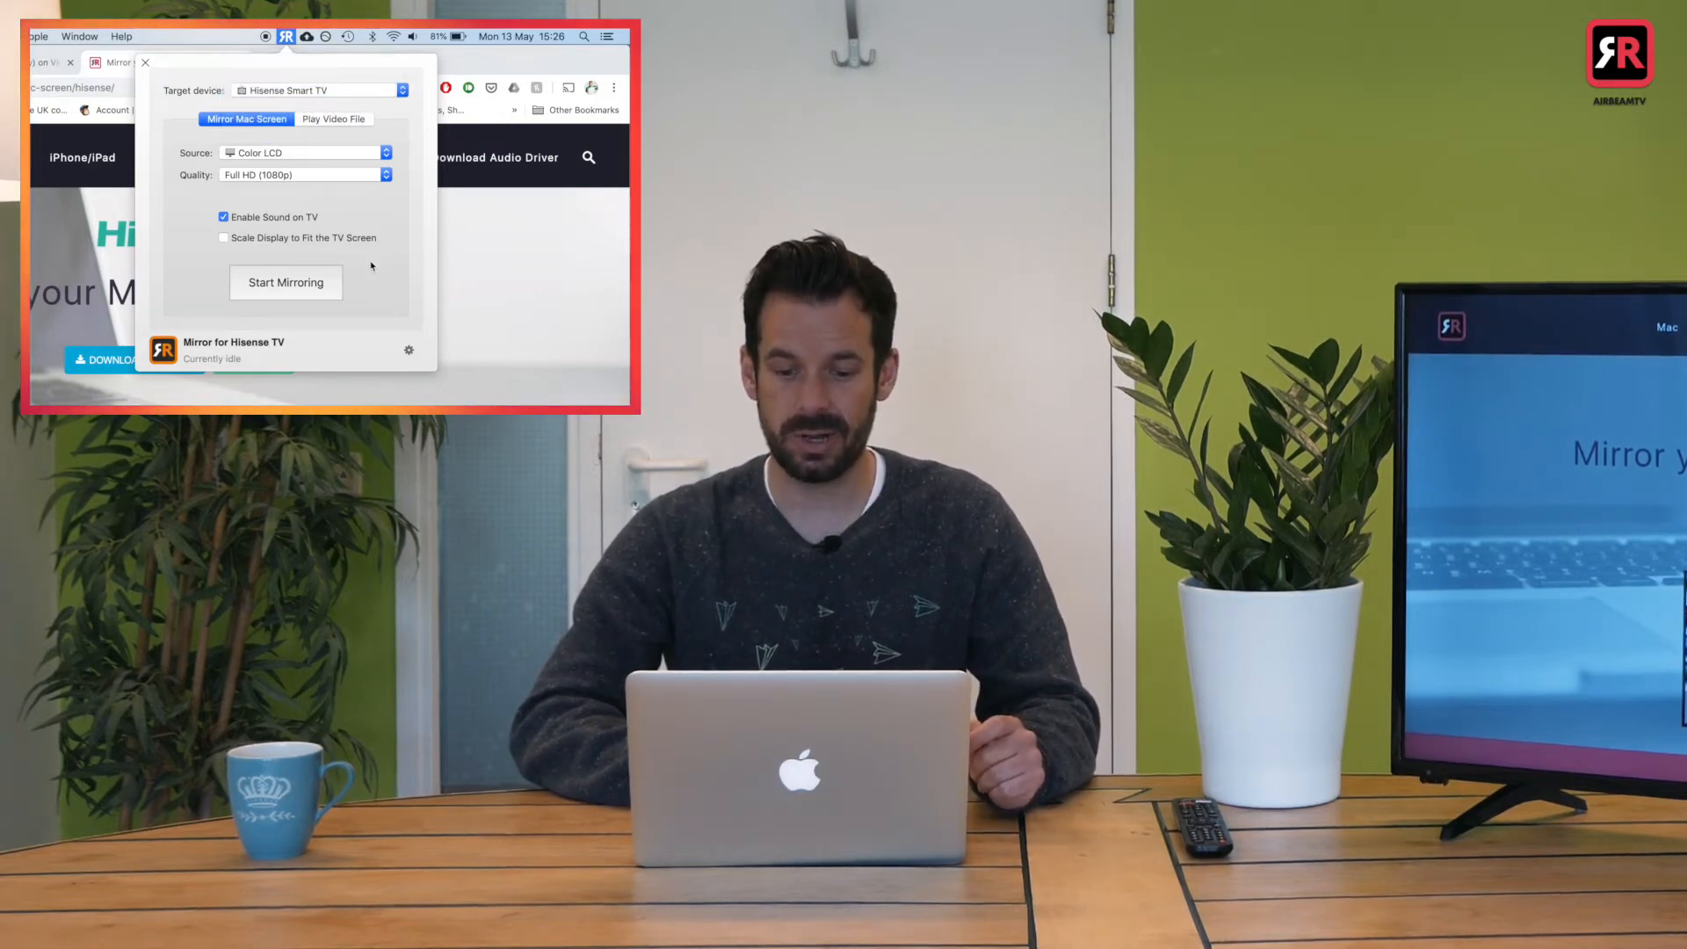
{"action": "left_click", "coordinate": [285, 282]}
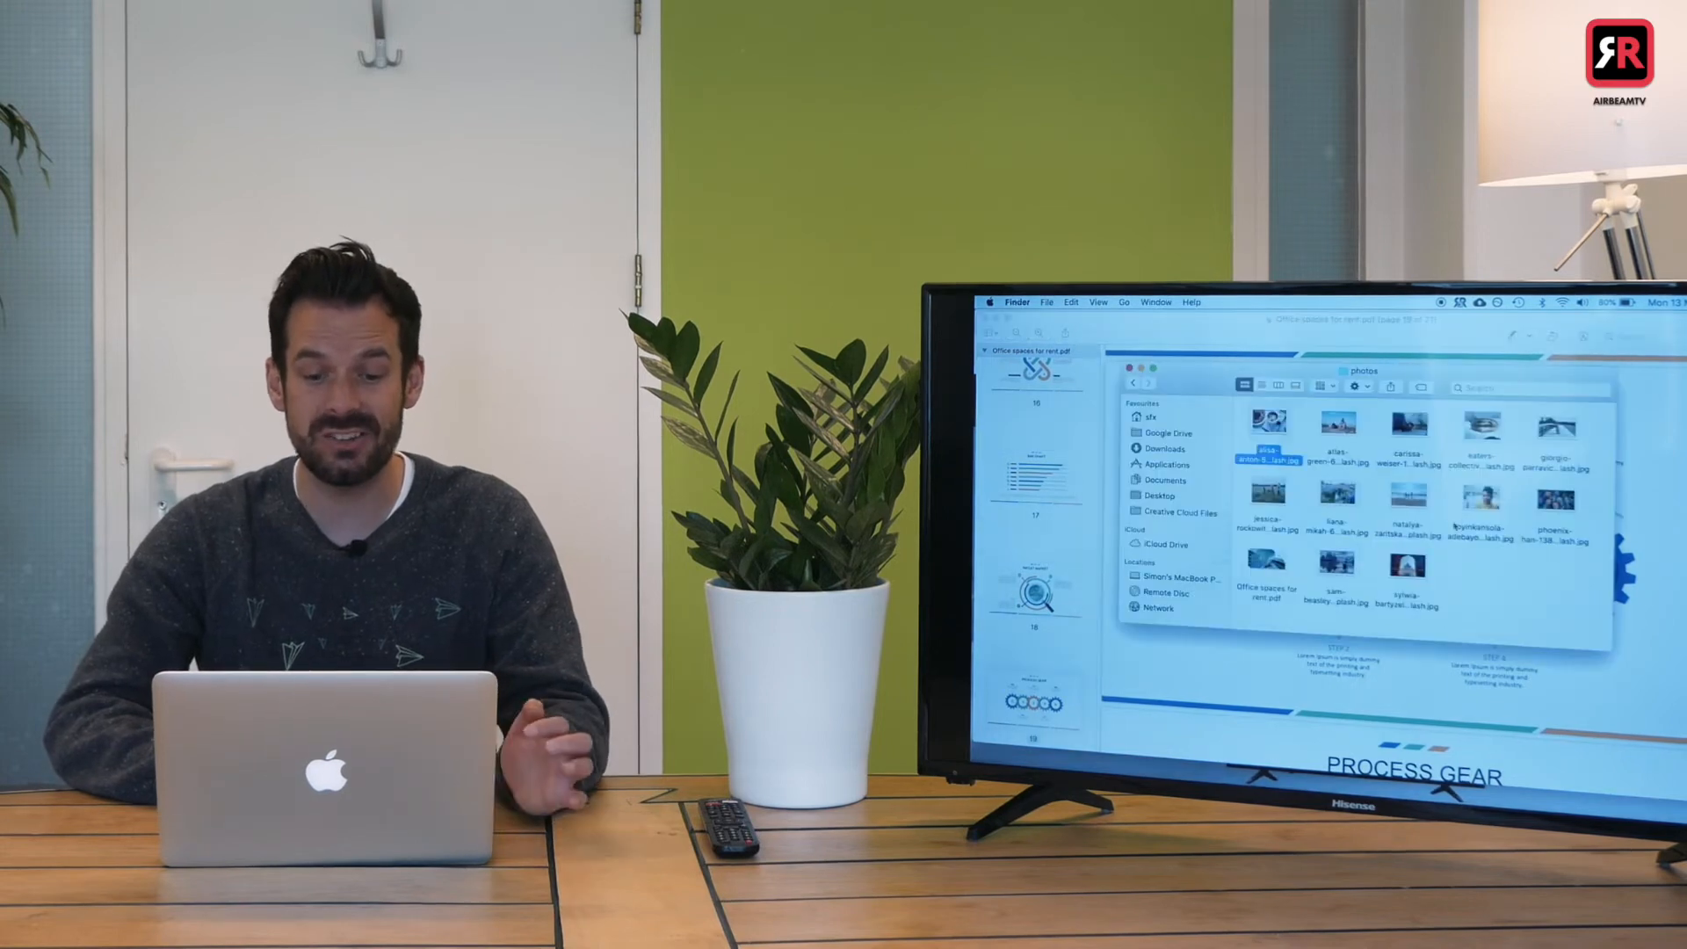
Preview a photo from Finder on the TV, then switch back to Chrome
{"action": "double_click", "coordinate": [1267, 422]}
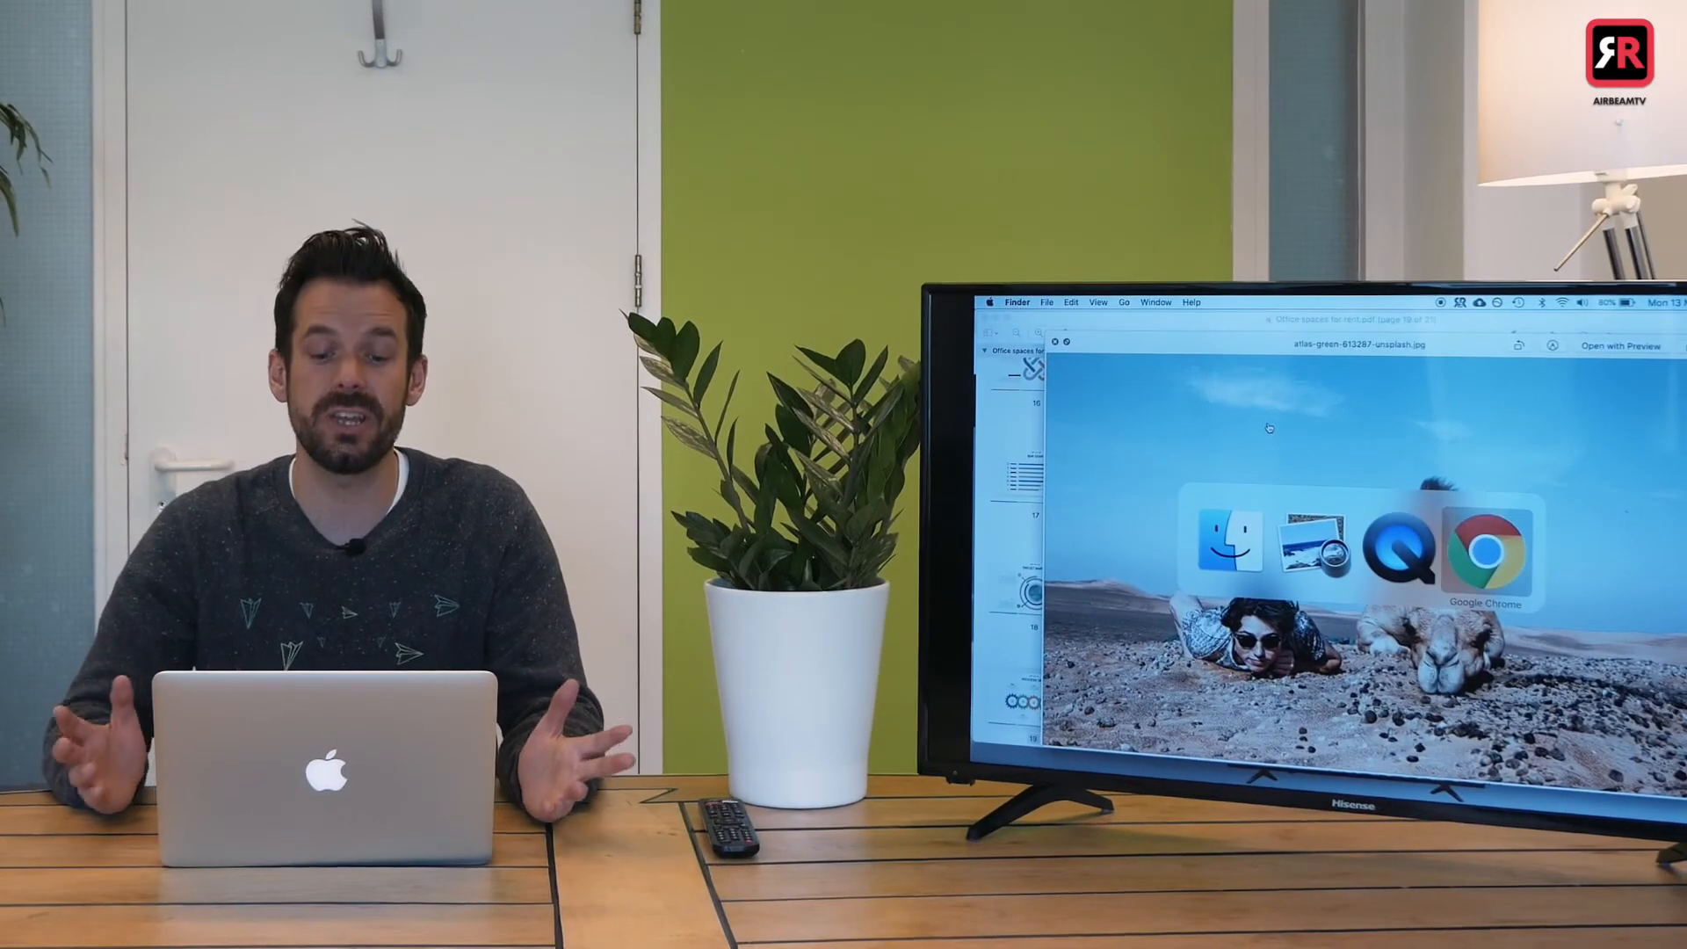
{"action": "left_click", "coordinate": [1489, 551]}
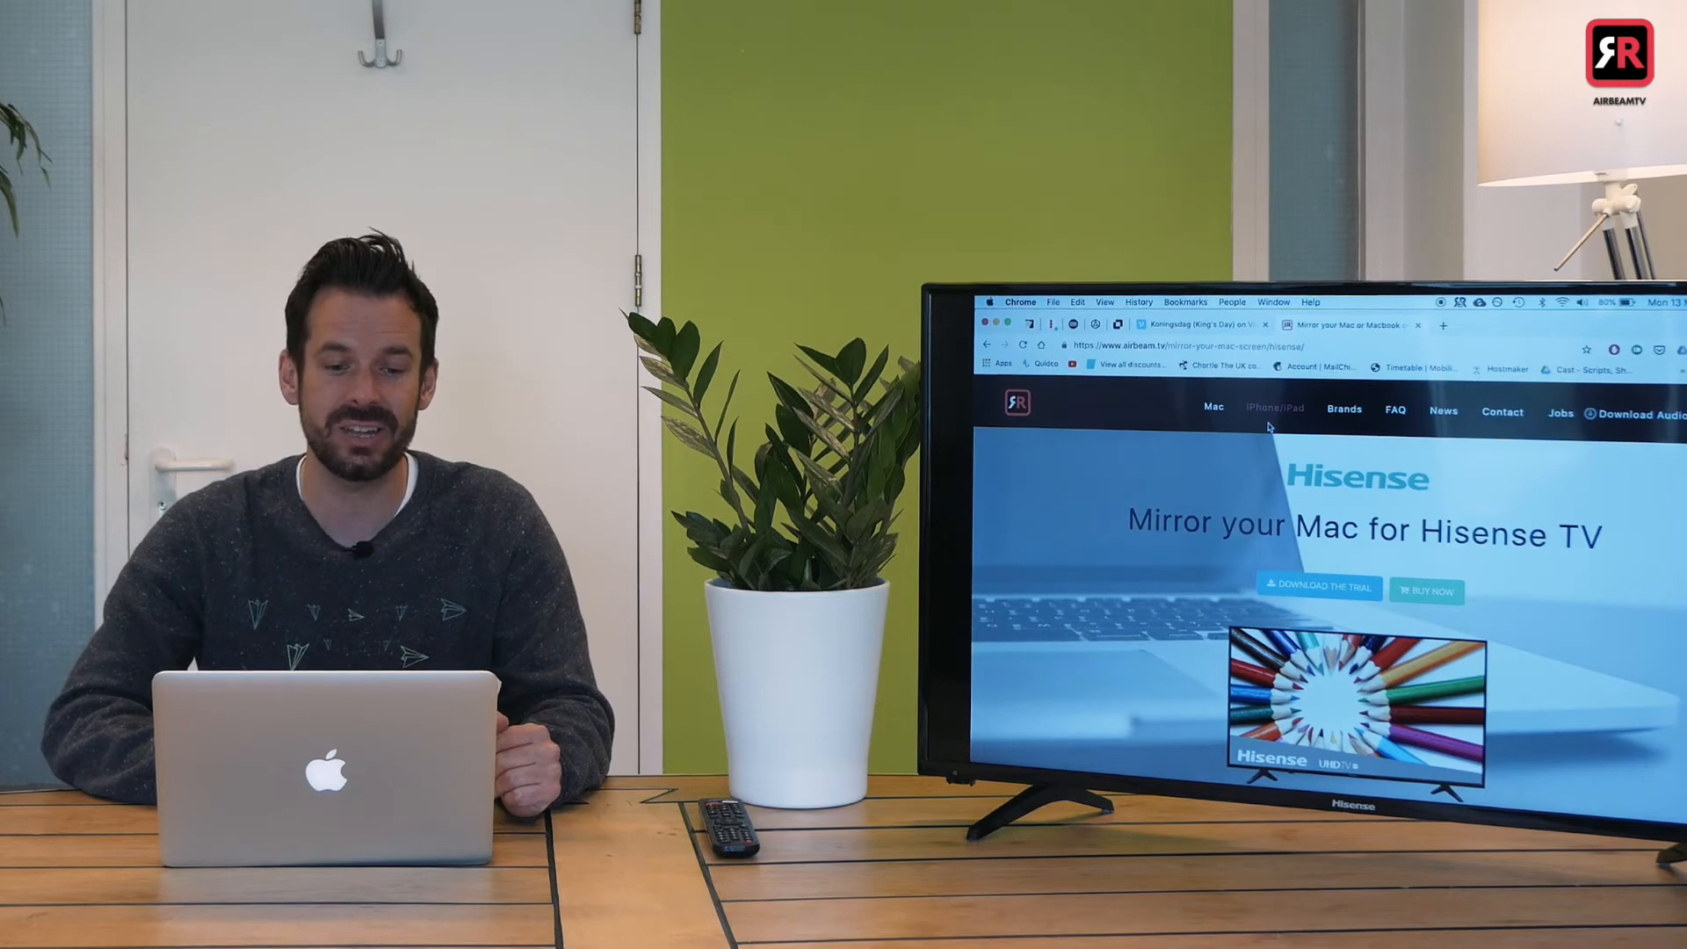